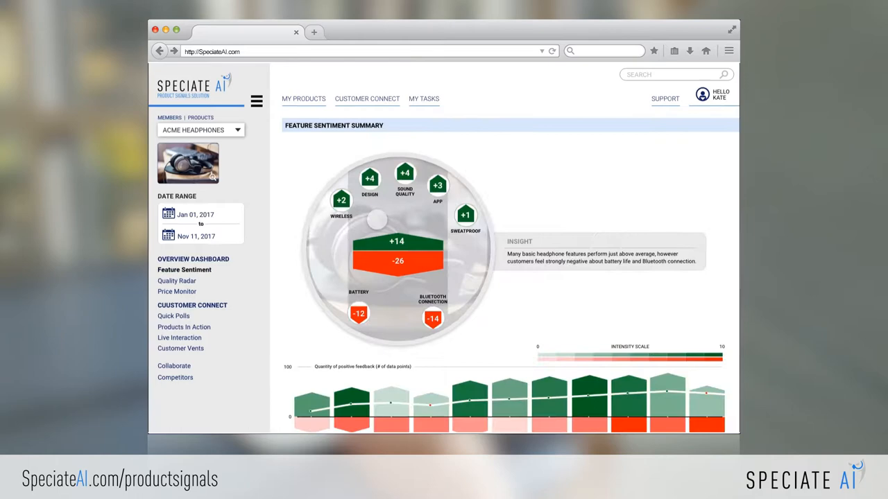
Go to Customer Connect and start a quick poll for Model 2.0 Headphone Design.
scroll("down", 3)
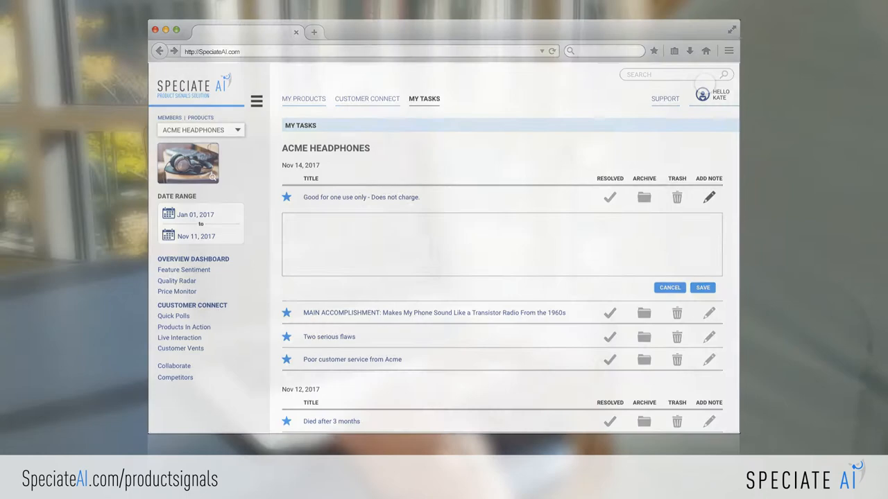
left_click(367, 98)
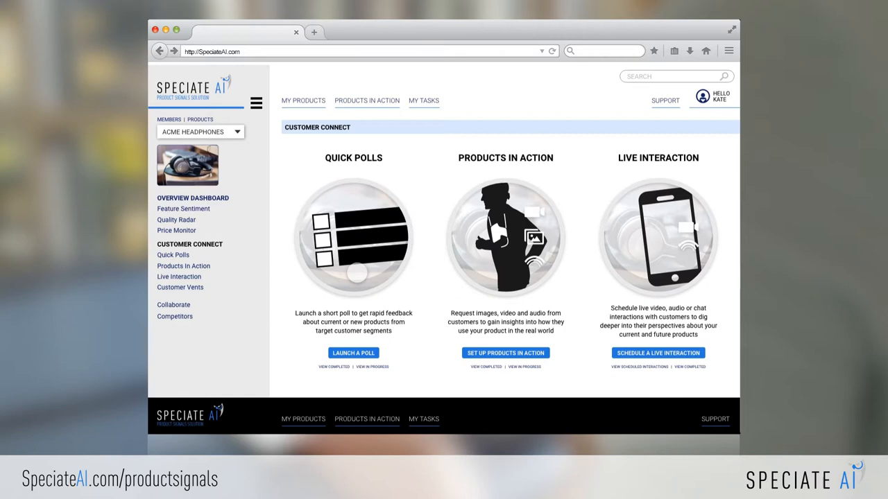
left_click(353, 353)
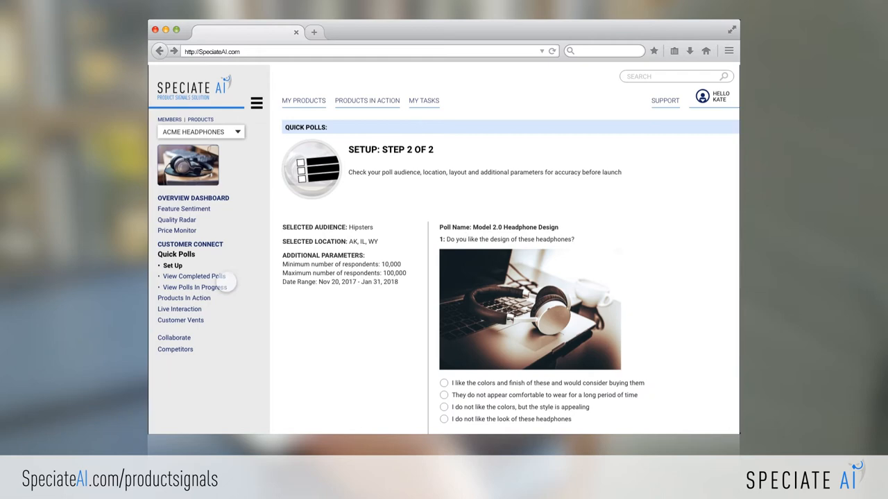
Review the headphone poll's setup step 2, then bring up the scheduled live interactions.
left_click(190, 287)
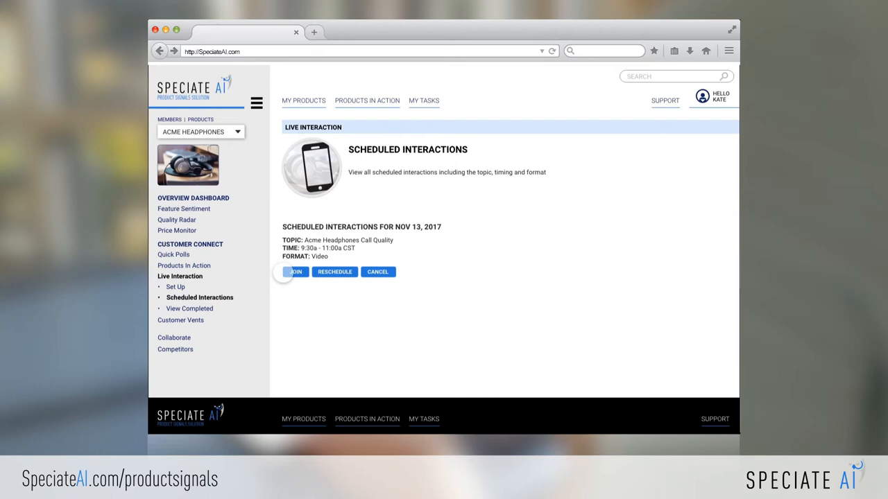
Join the Nov 13, 2017 Acme Headphones Call Quality video session.
left_click(295, 271)
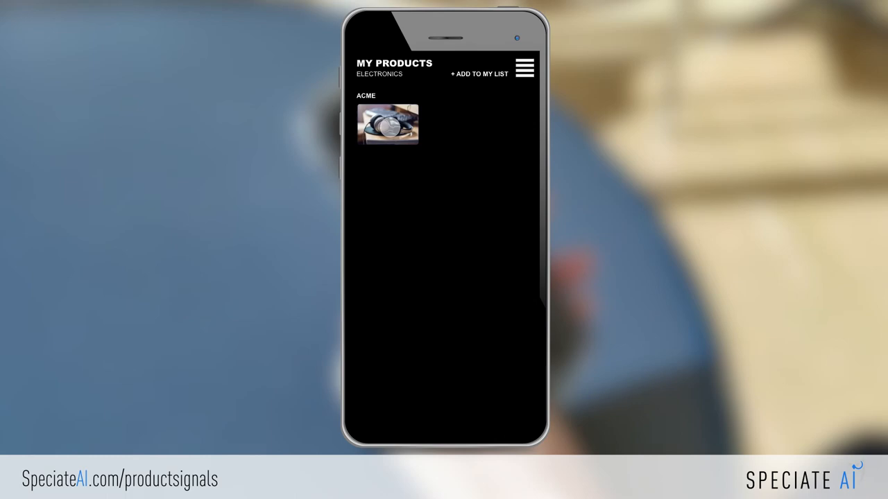
Open the Acme headphones under My Products to show the Design poll's finish question.
left_click(387, 124)
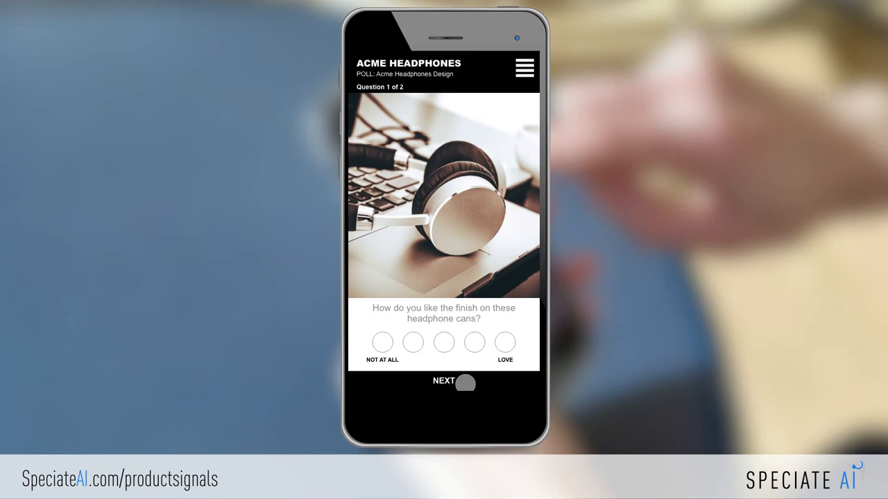